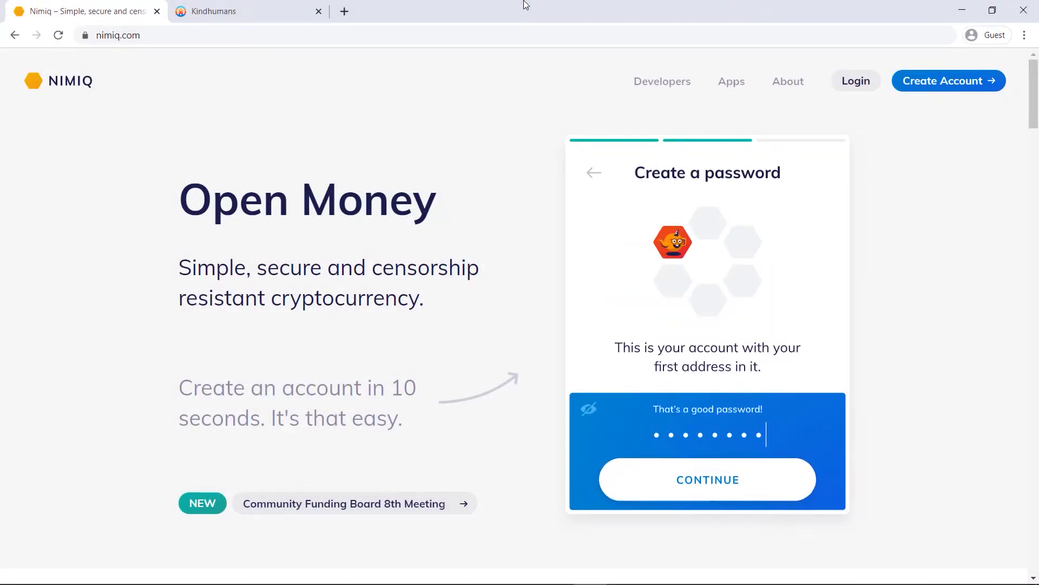
Confirm the new Nimiq account password, then switch to the Kindhumans store tab.
left_click(707, 479)
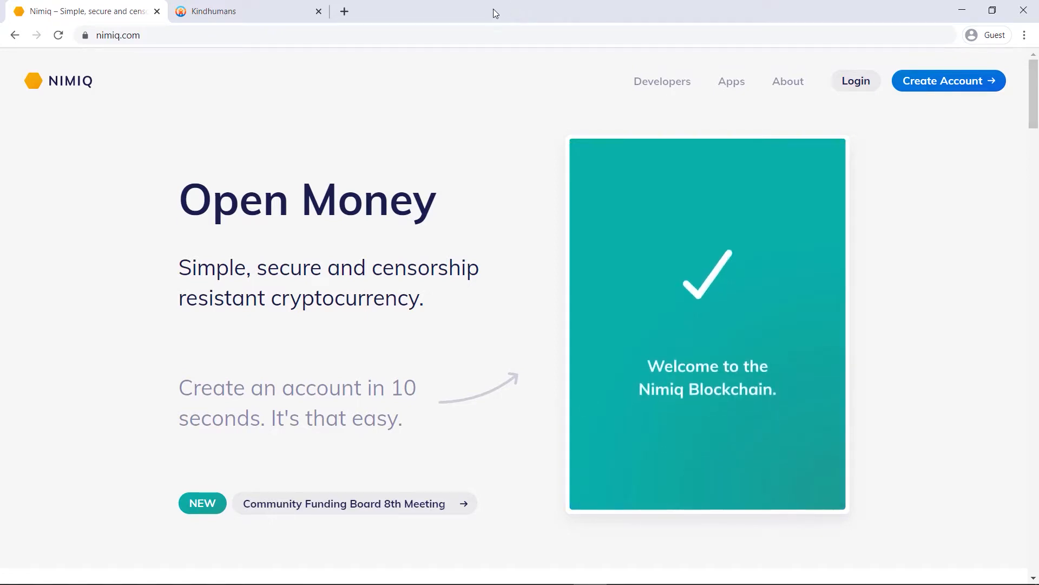
left_click(245, 12)
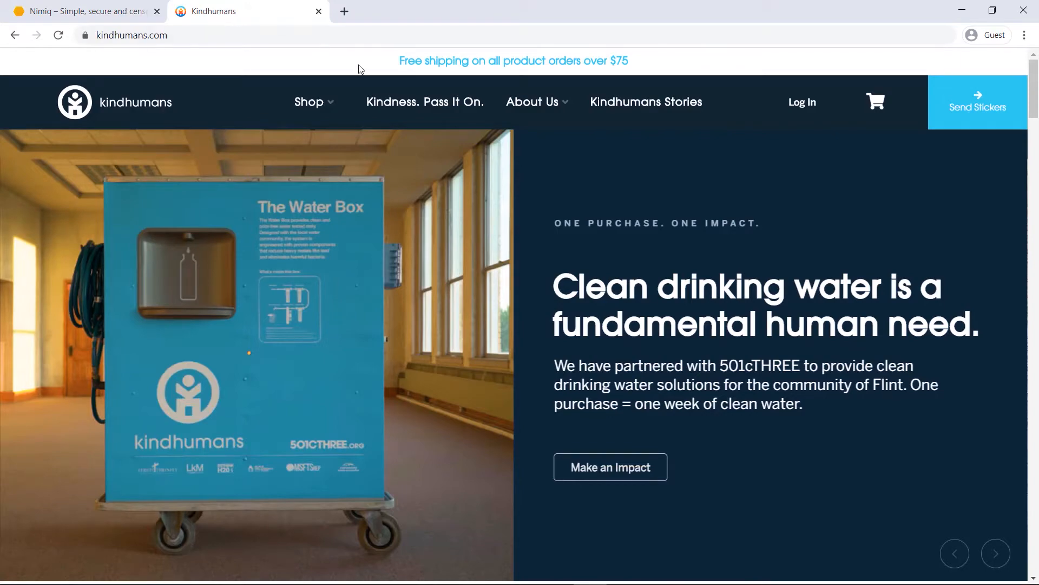
mouse_move(363, 60)
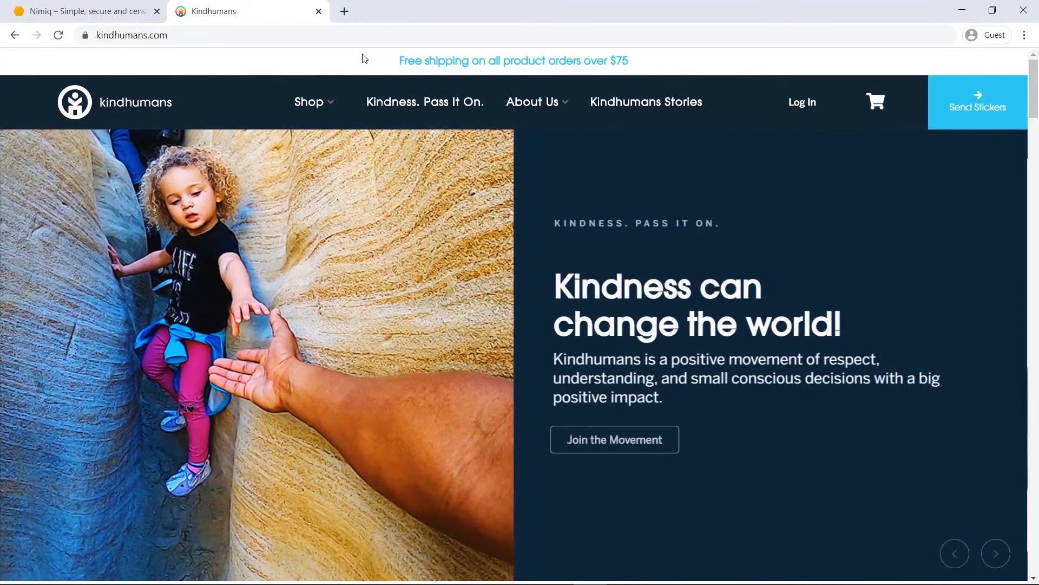
mouse_move(534, 282)
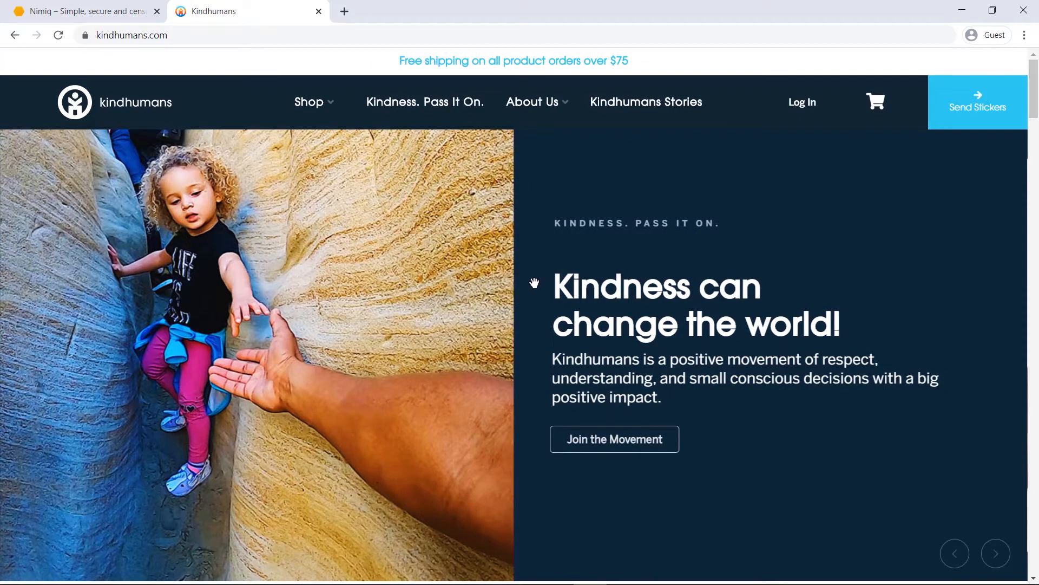
scroll("down", 3)
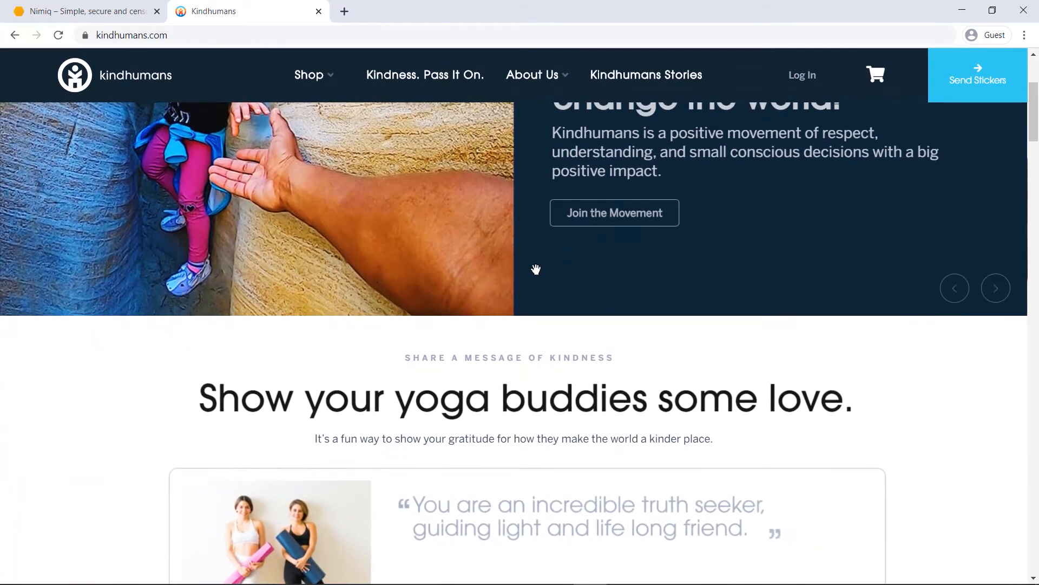
scroll("down", 3)
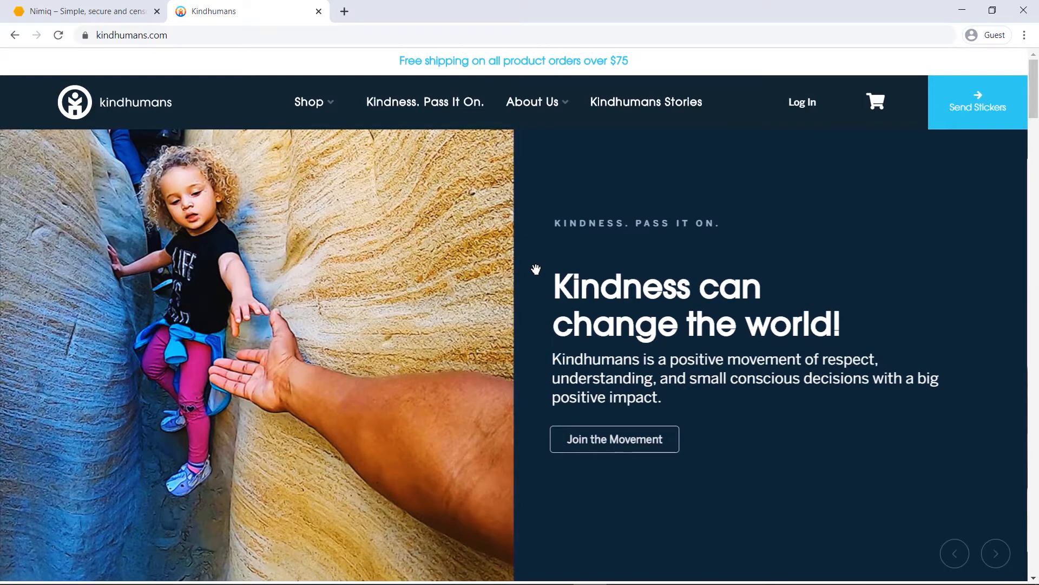
mouse_move(528, 266)
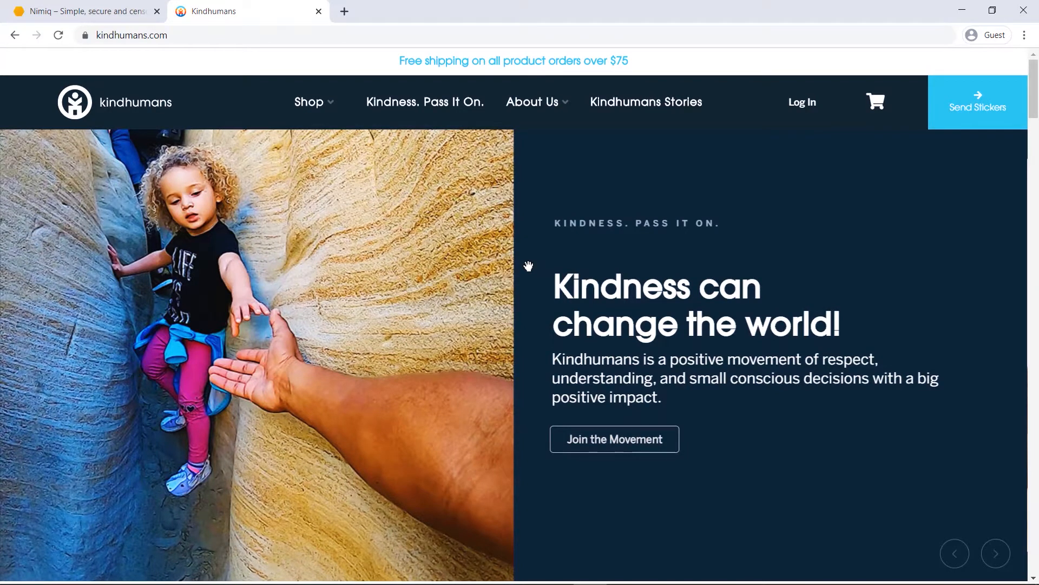
mouse_move(308, 101)
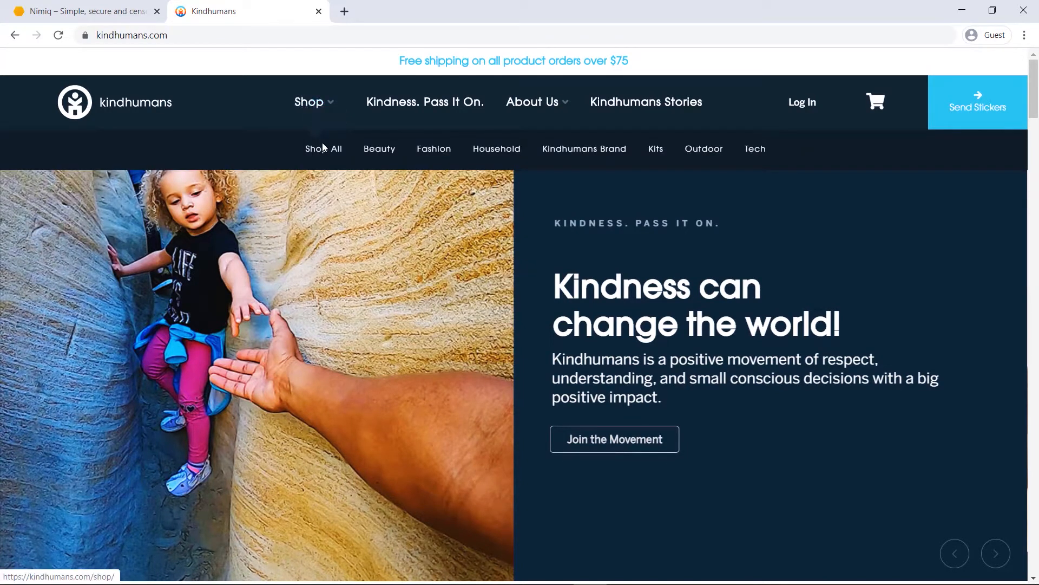
Search the Kindhumans shop catalogue for 'toothbrush'.
left_click(323, 148)
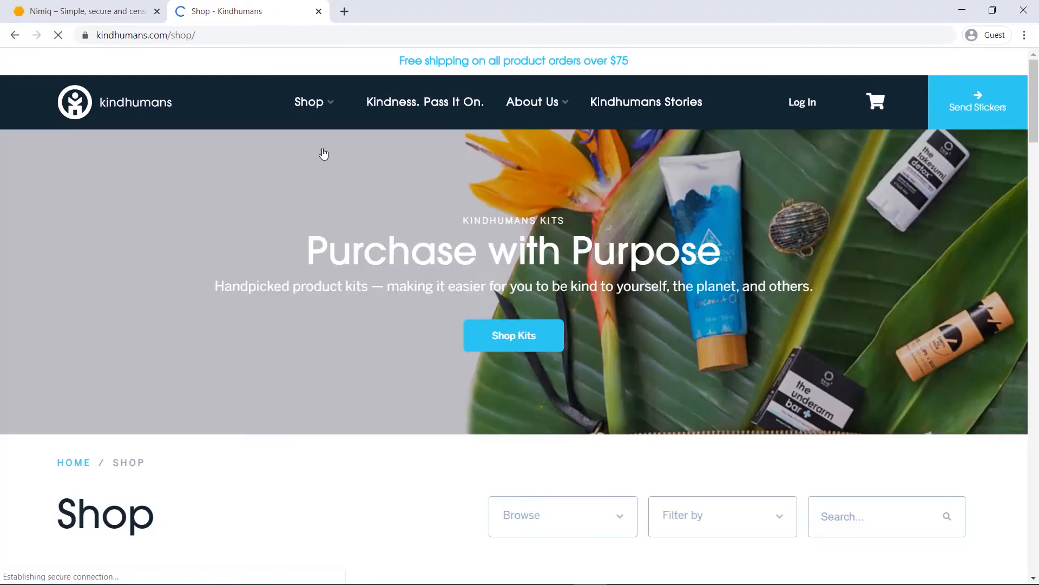
scroll("down", 3)
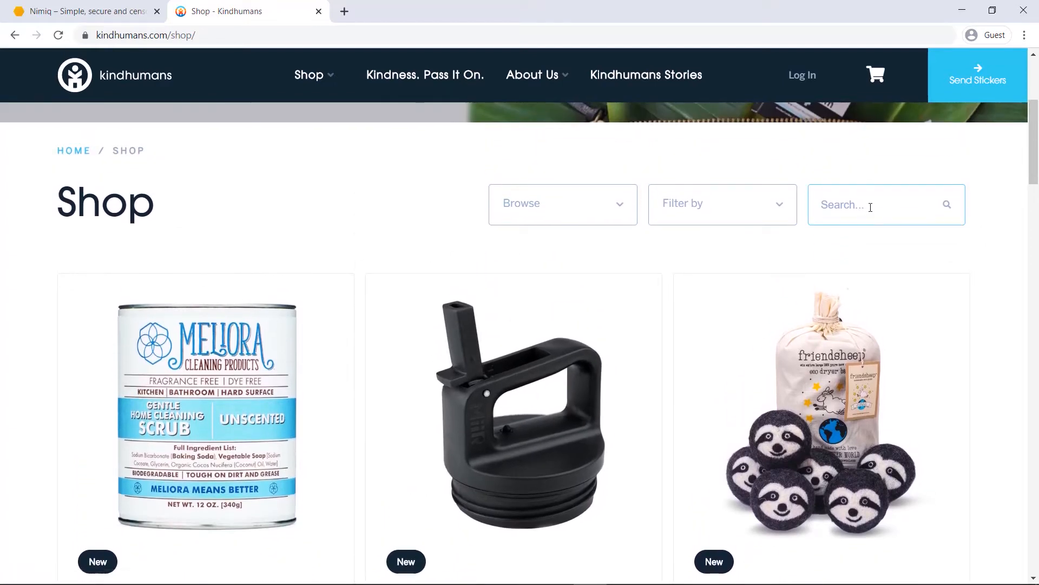
type("toothbrush")
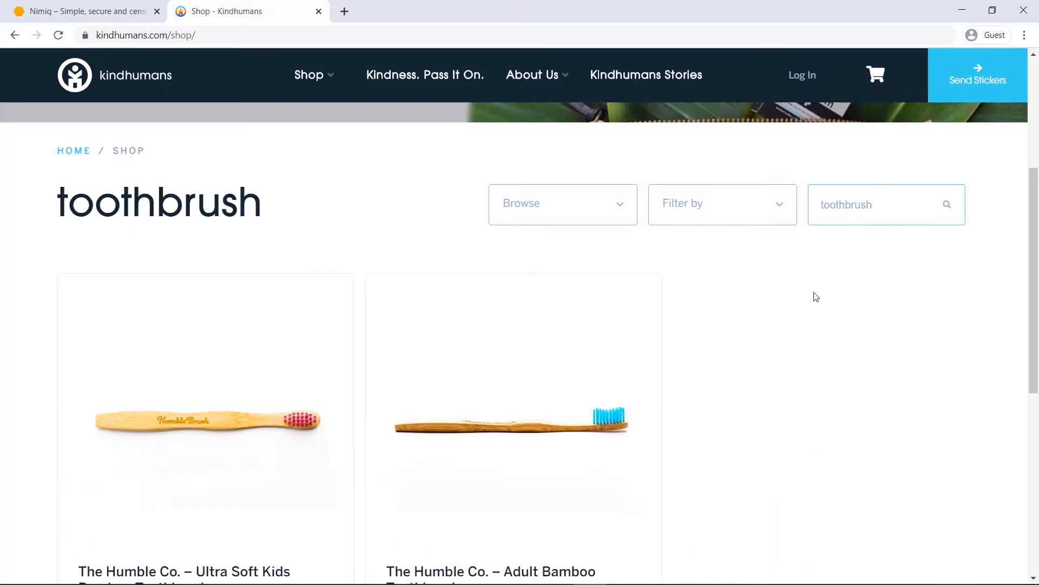
scroll("down", 3)
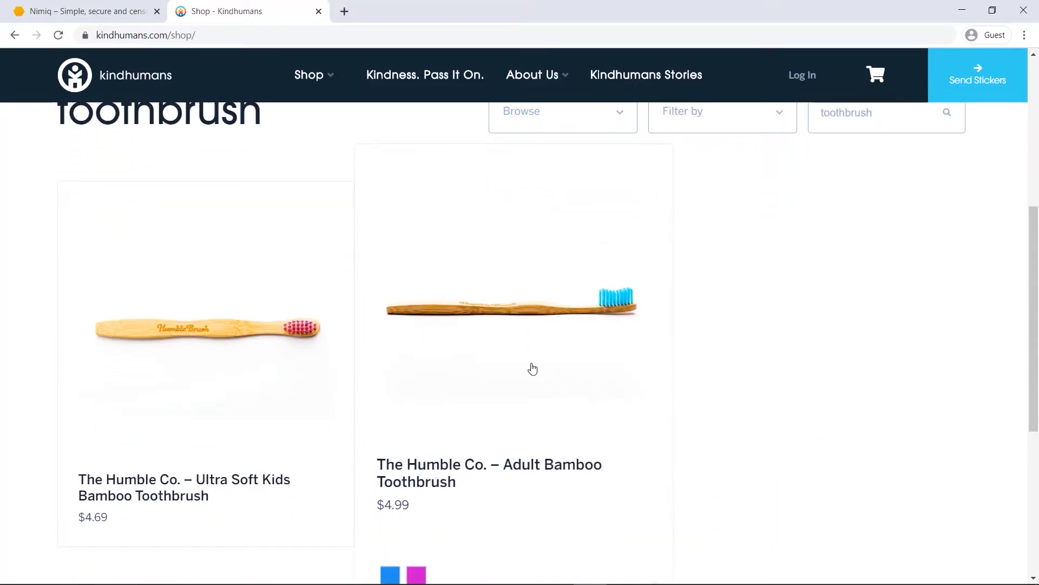
mouse_move(514, 358)
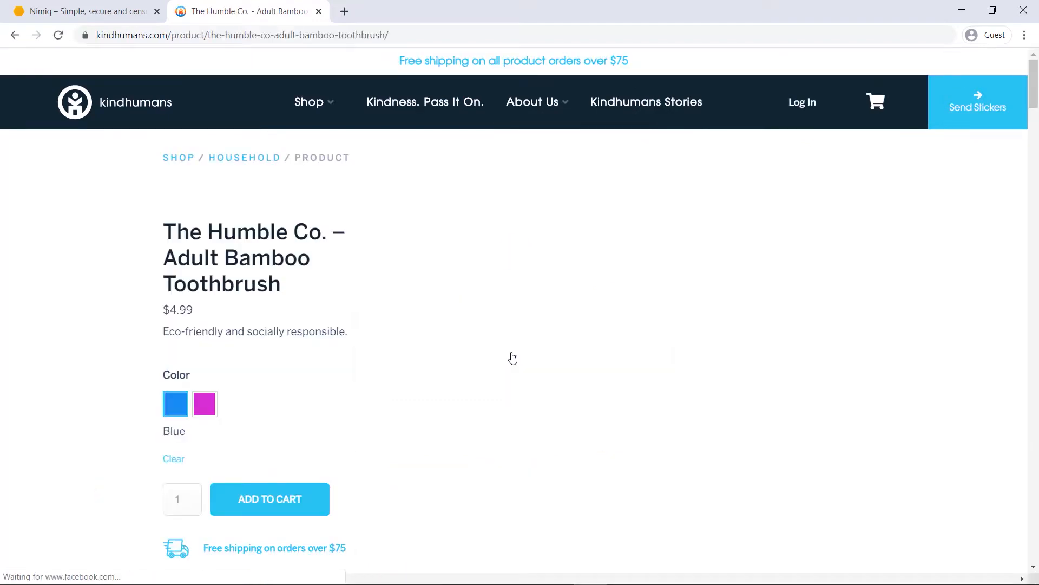
Add the blue Humble Co. Adult Bamboo Toothbrush ($4.99) to the cart and check out.
left_click(270, 498)
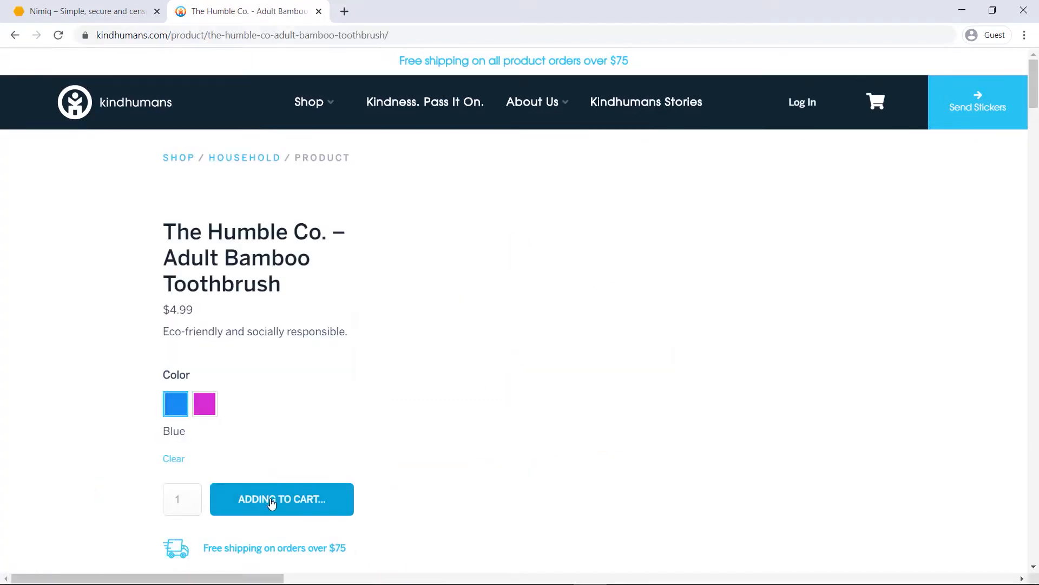
left_click(281, 499)
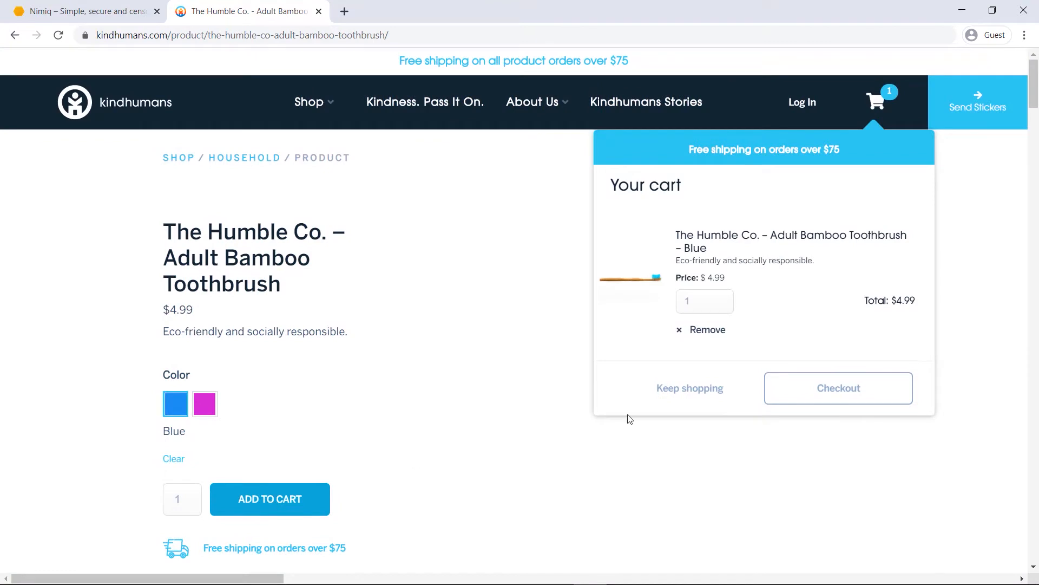
left_click(837, 388)
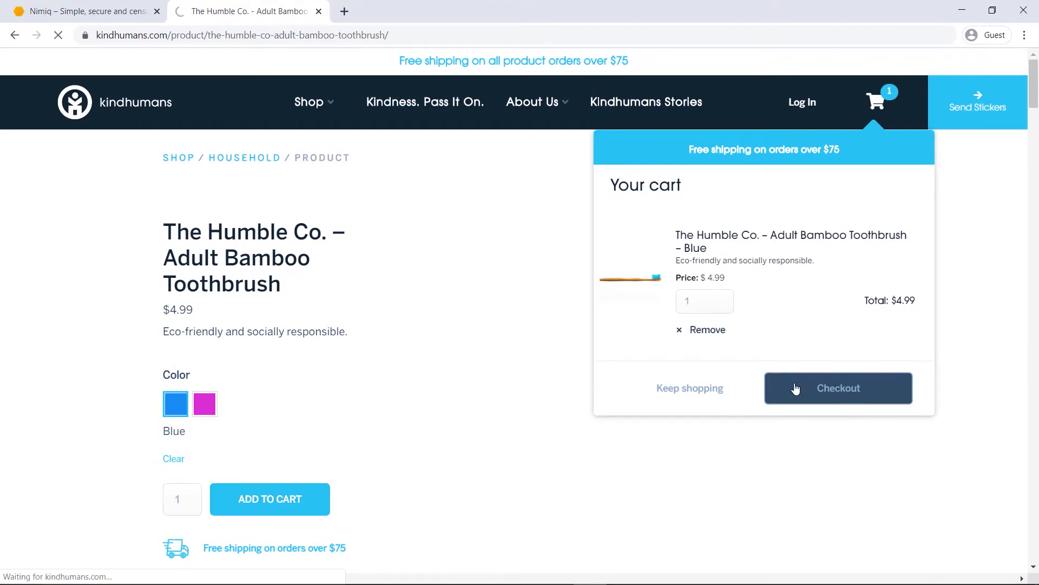
Fill the guest shipping form with first name 'Alex', keeping matching billing and Standard shipping.
left_click(838, 388)
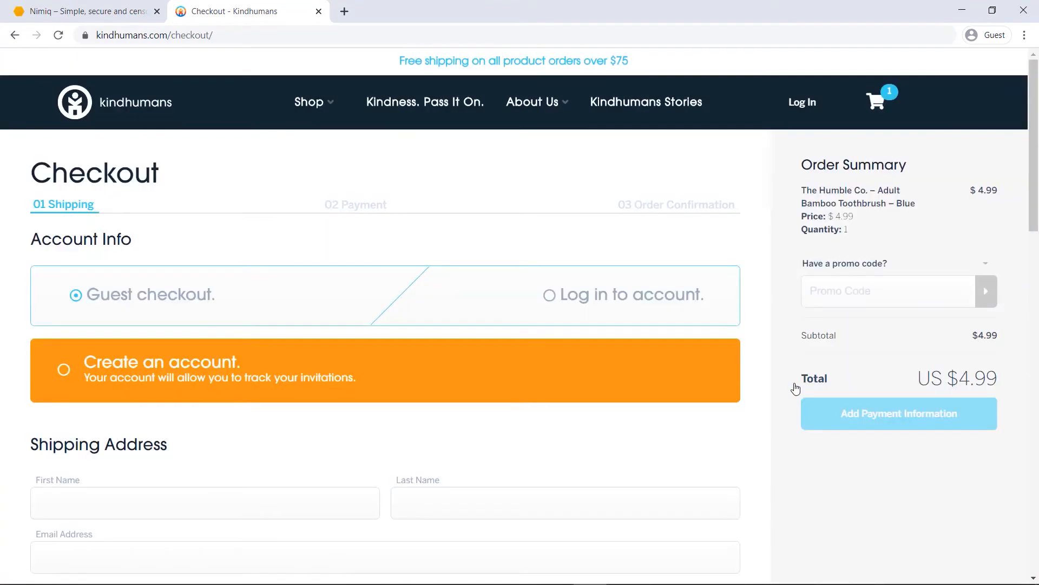
scroll("down", 3)
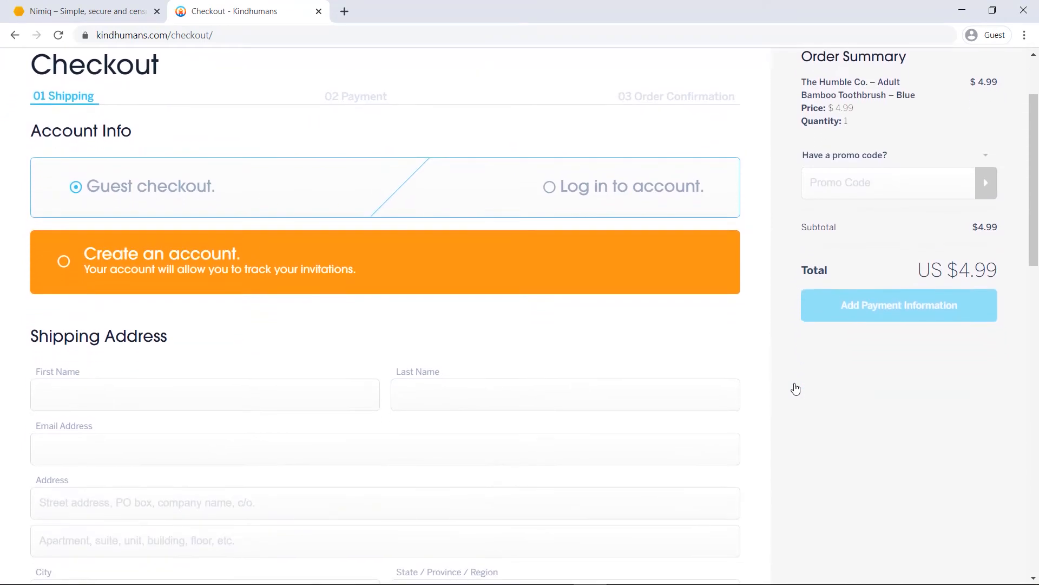
scroll("down", 3)
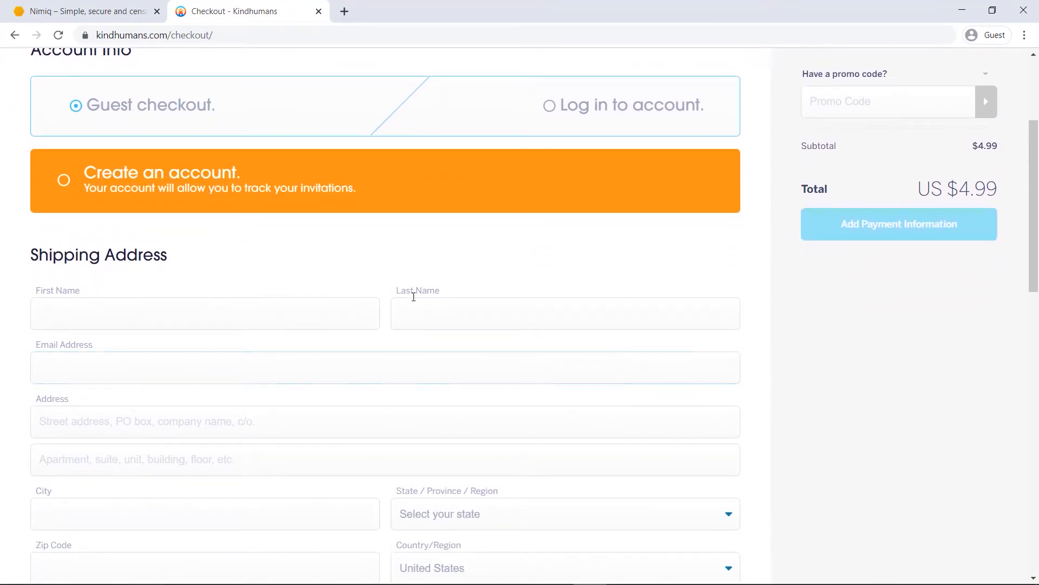
left_click(204, 313)
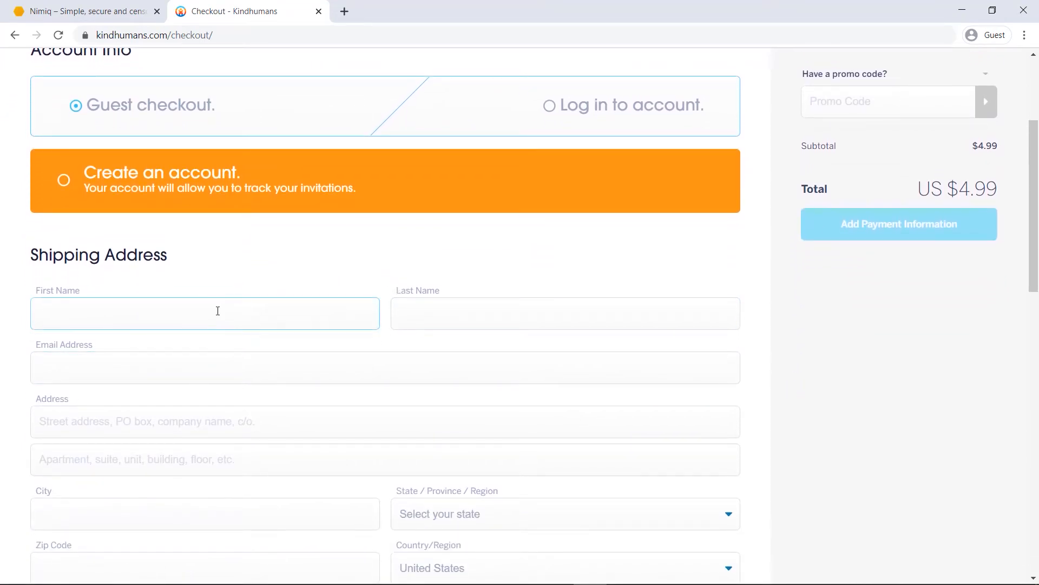
left_click(205, 313)
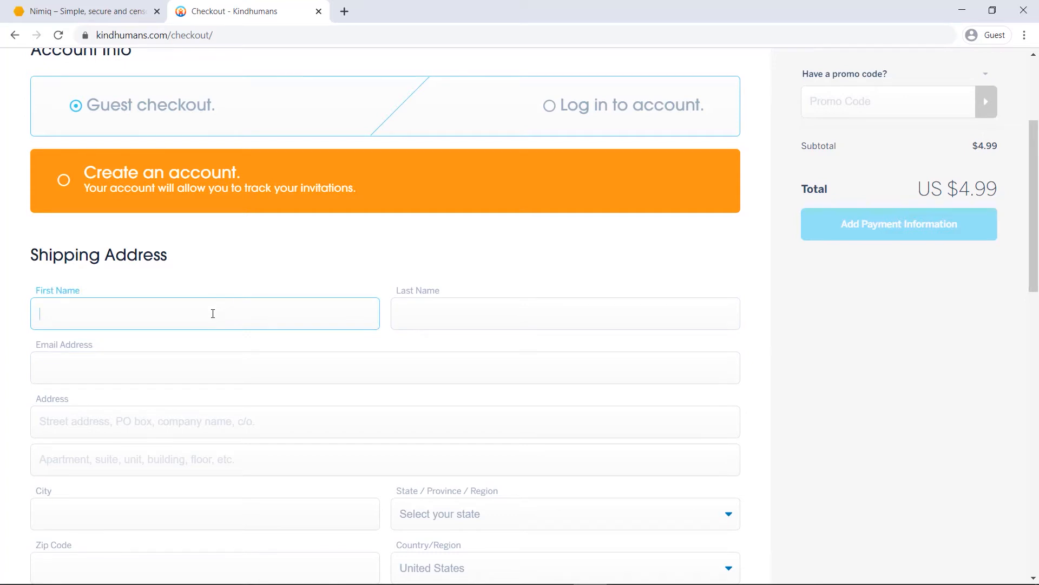
type("Alex")
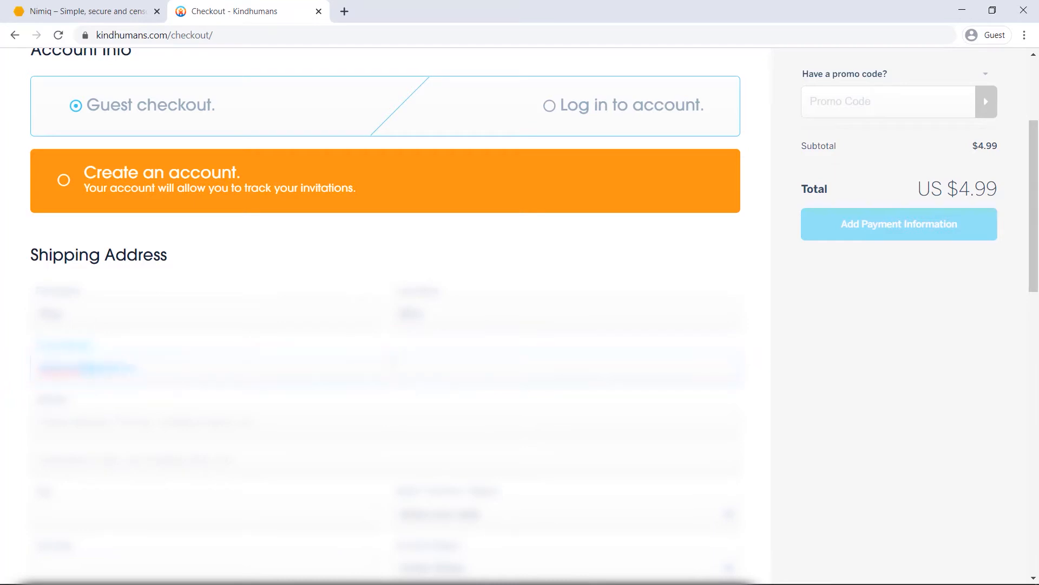
scroll("down", 3)
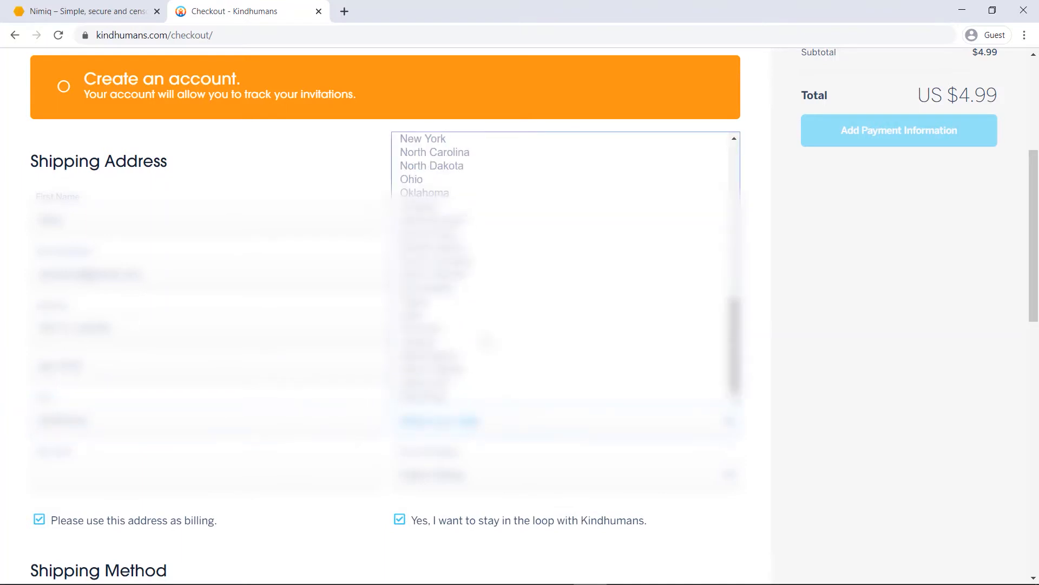
scroll("down", 3)
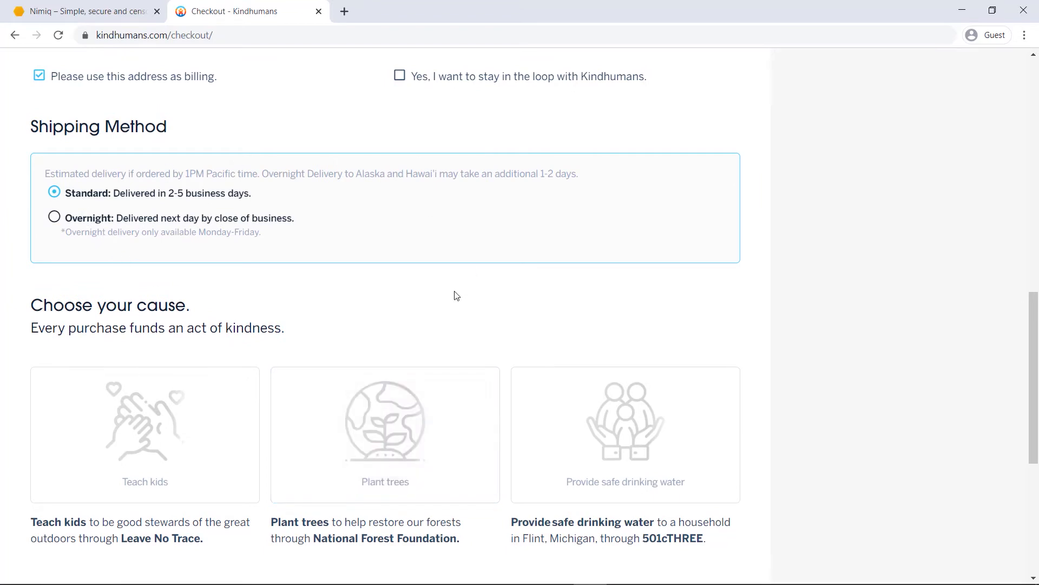
Choose Plant trees as the cause and continue to payment information ($9.19 total).
scroll("down", 3)
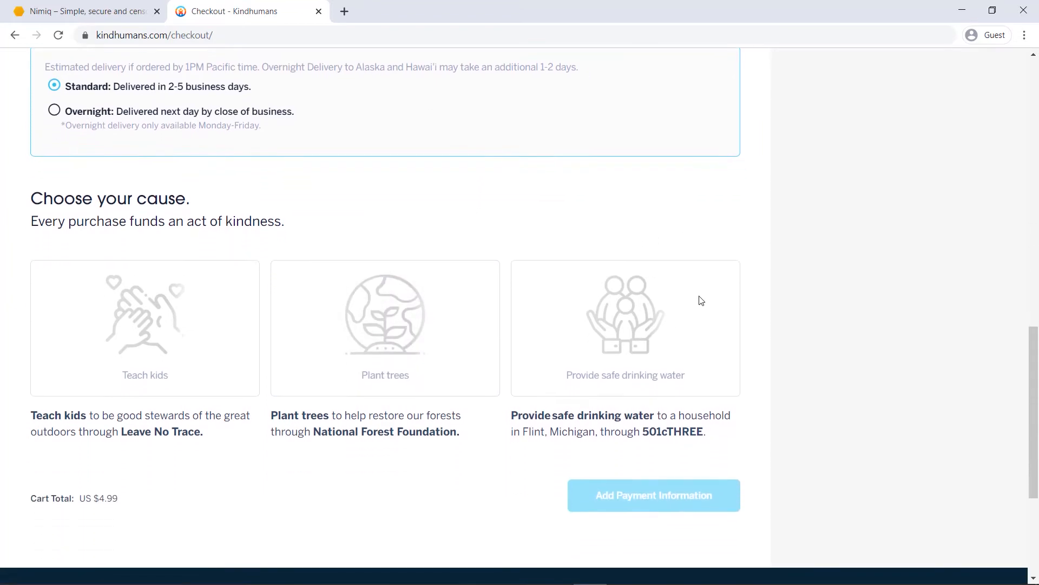
left_click(385, 312)
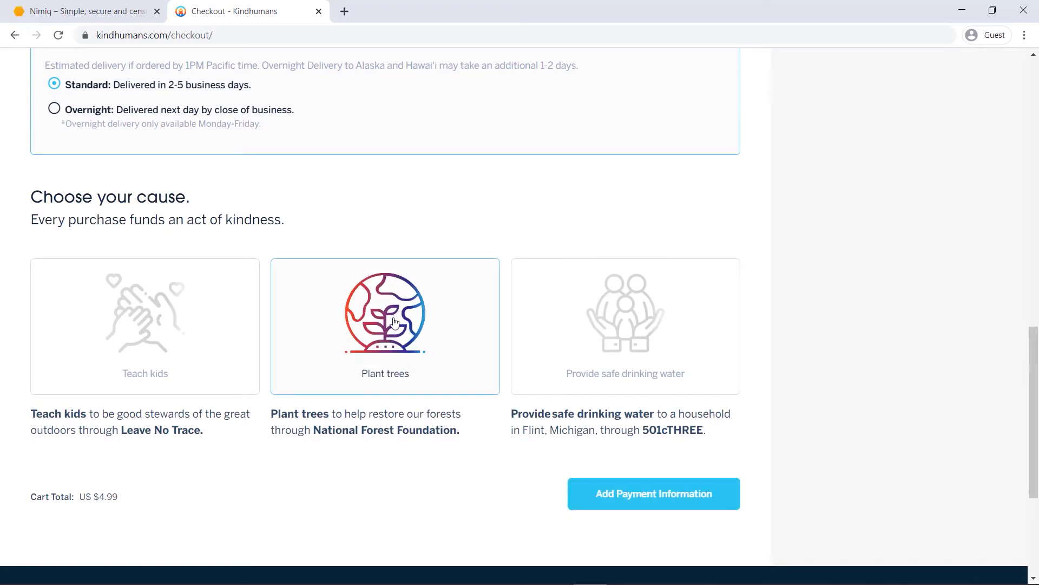
scroll("down", 3)
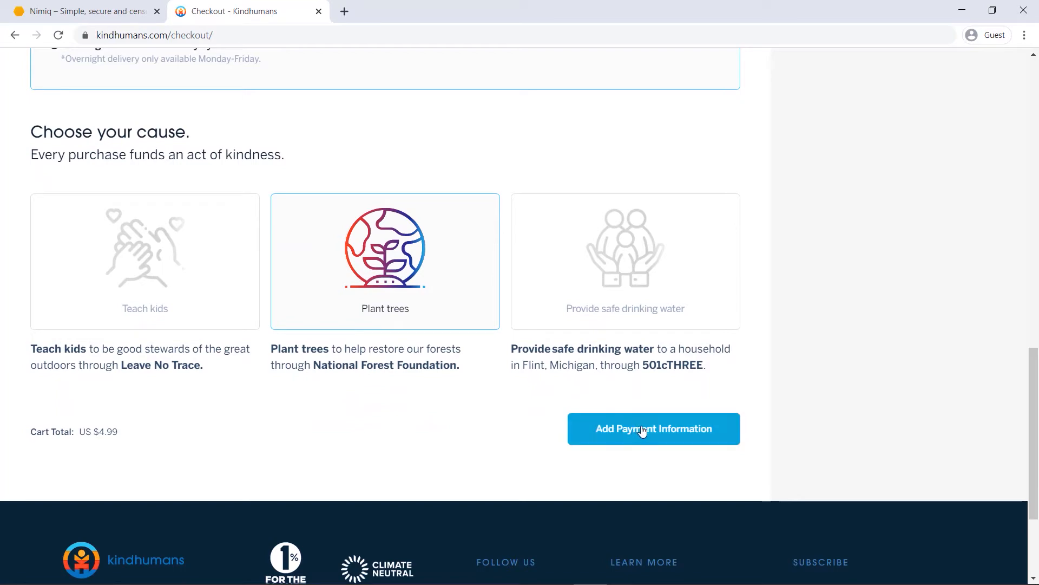
left_click(653, 428)
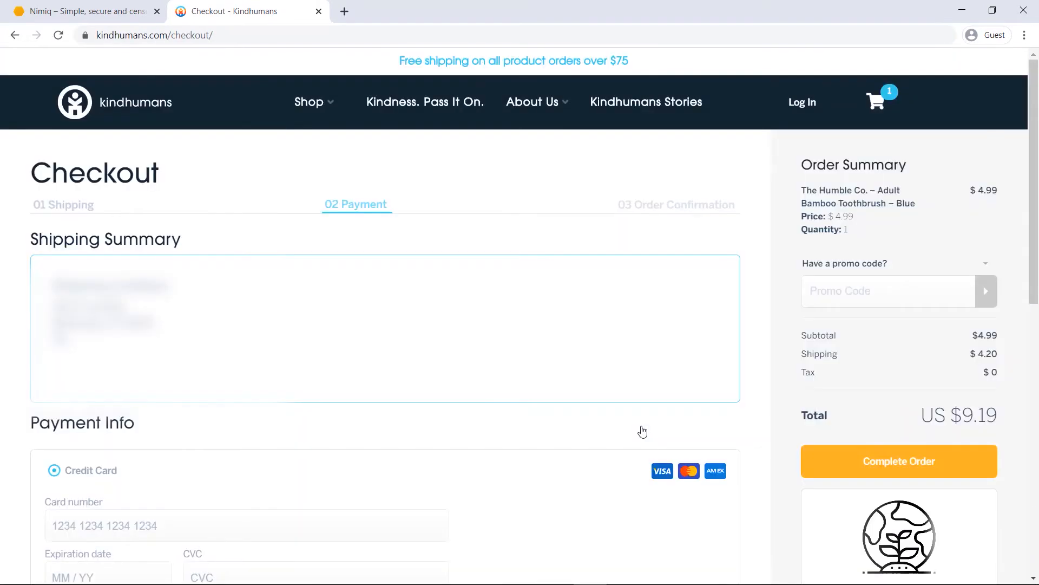
Select Nimiq Cryptocurrency Checkout as payment and complete the $9.19 order.
scroll("down", 3)
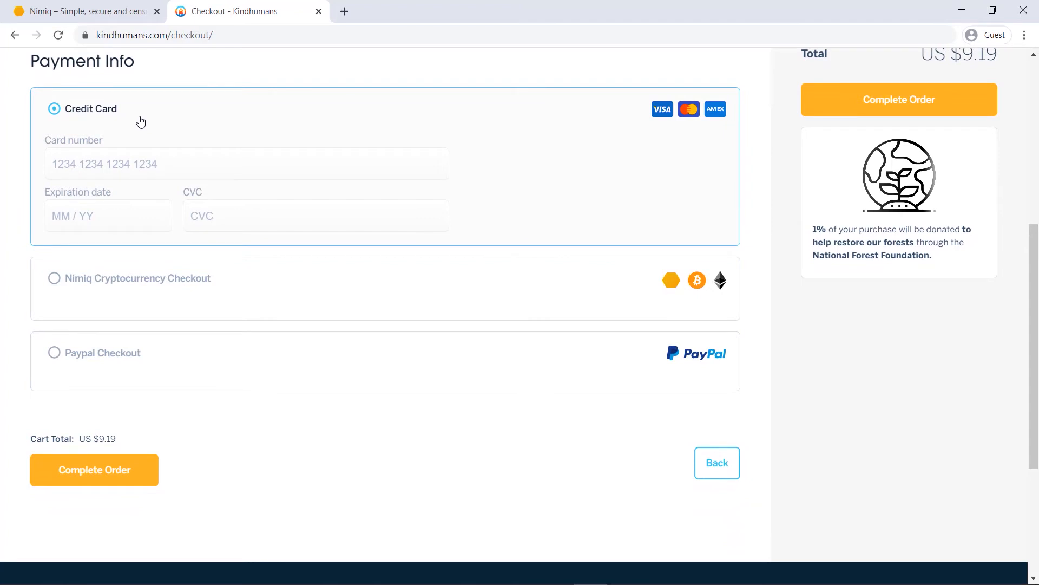
mouse_move(446, 433)
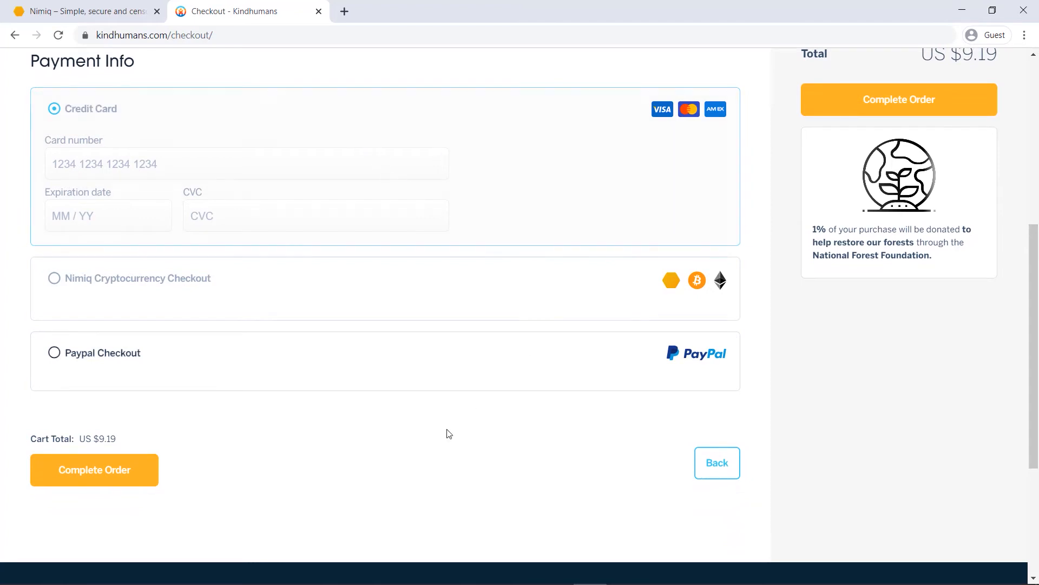
mouse_move(334, 352)
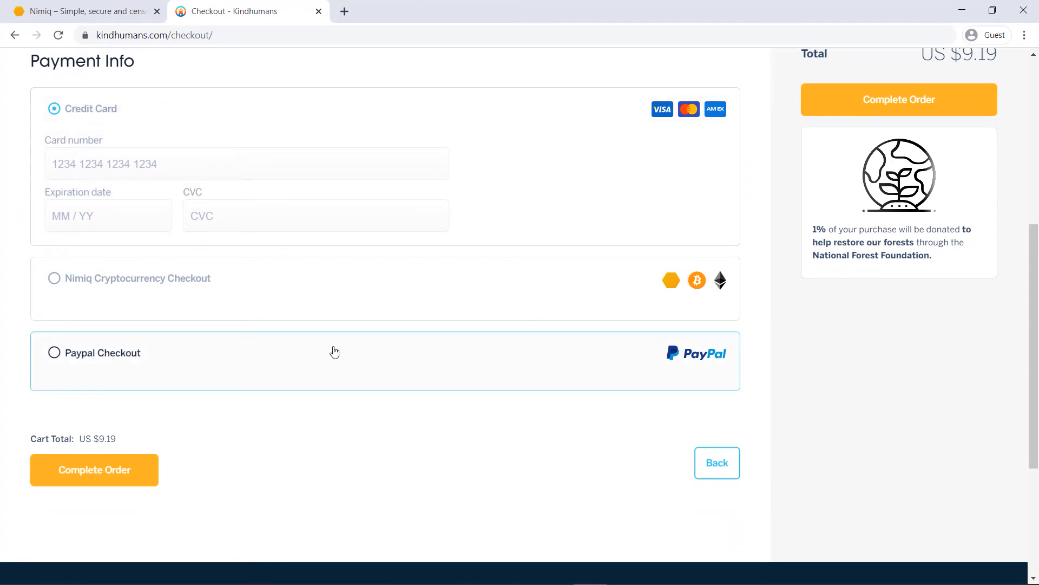
mouse_move(136, 286)
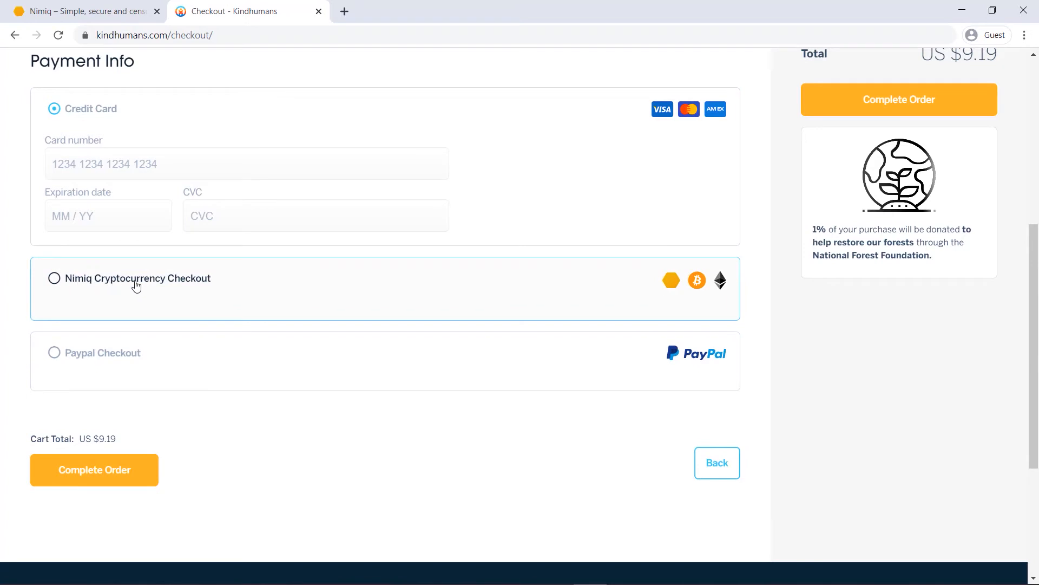
left_click(54, 278)
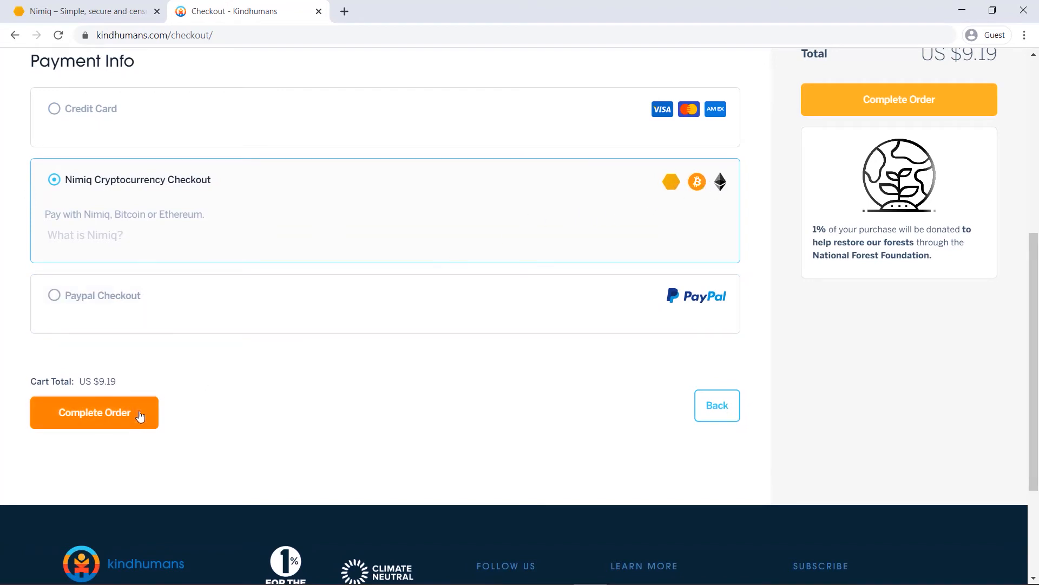
left_click(94, 411)
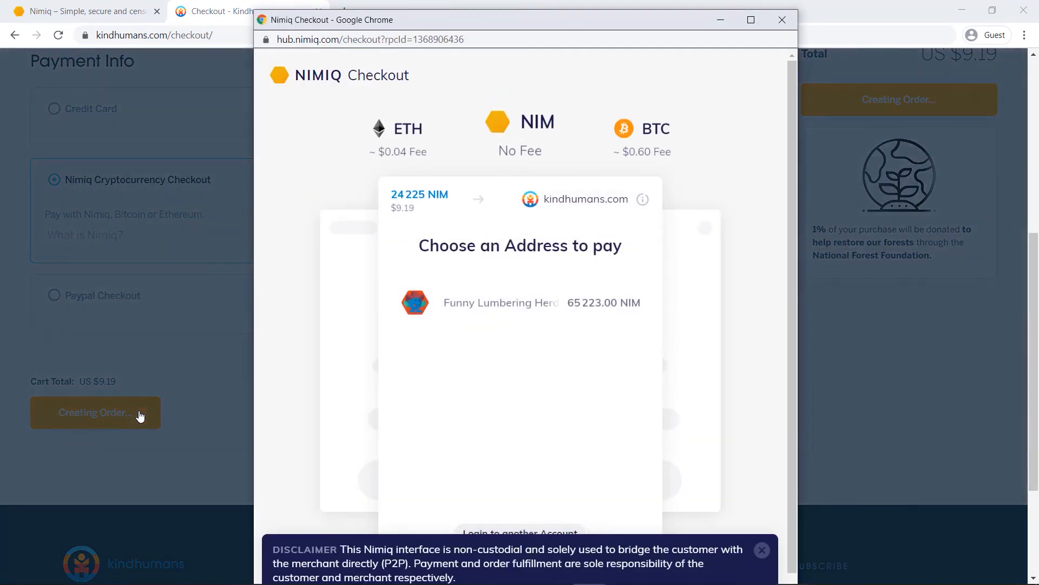
mouse_move(356, 257)
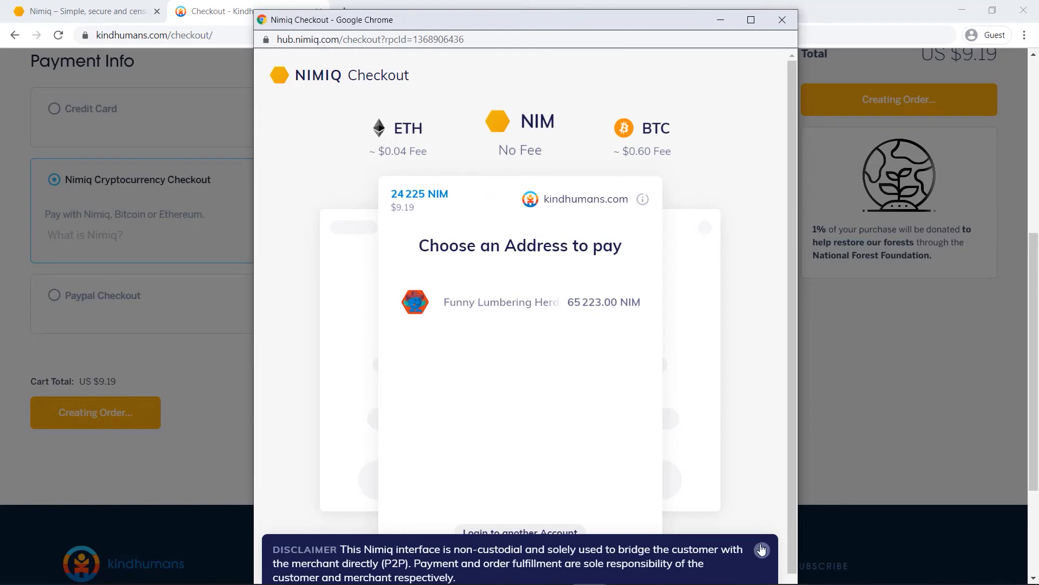
Dismiss the non-custodial disclaimer banner in Nimiq Checkout.
left_click(761, 549)
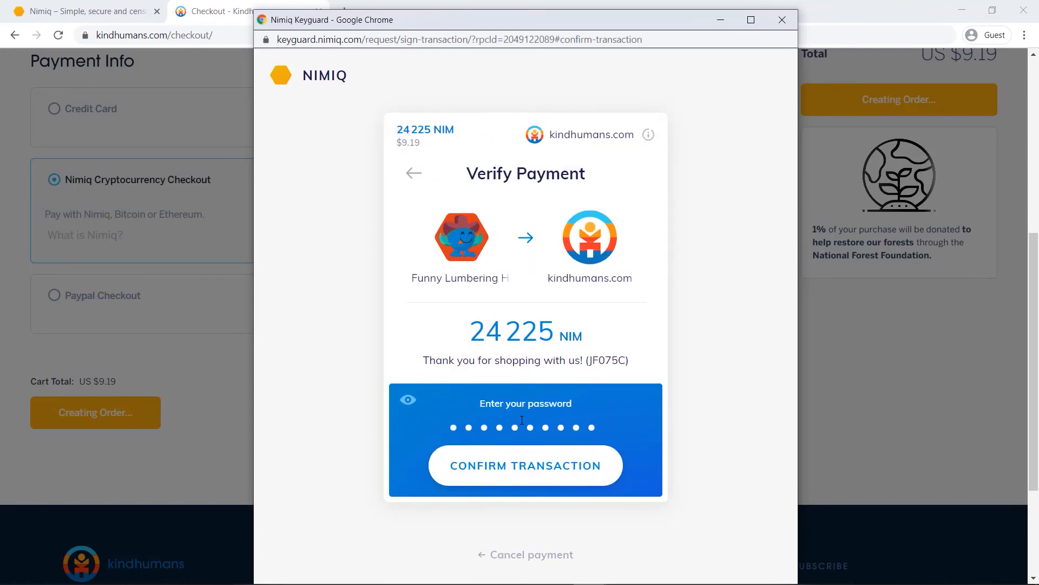
Confirm the 24,225 NIM transaction in Verify Payment.
left_click(525, 465)
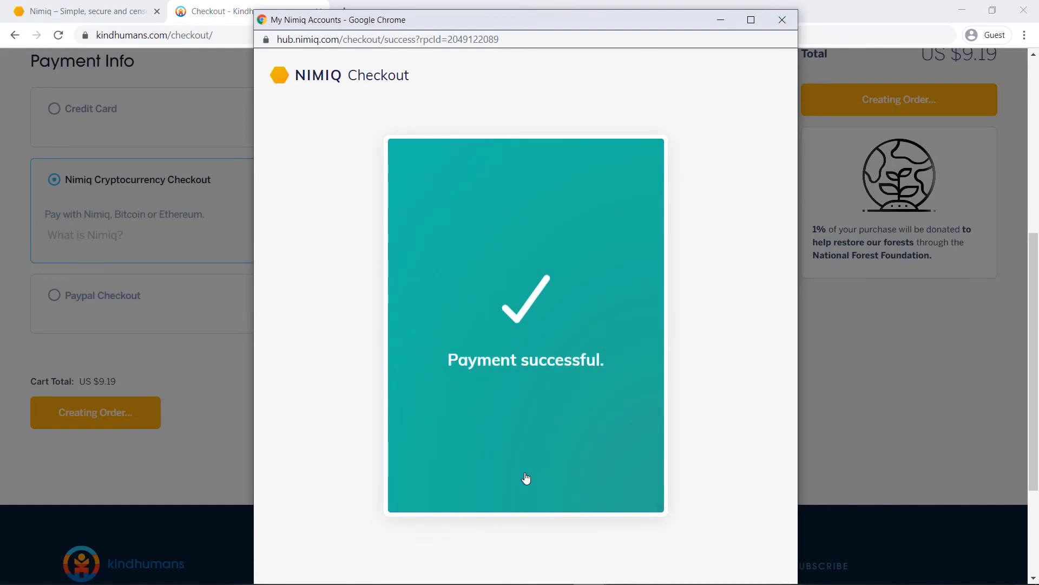
Close the Payment successful screen to return to the Kindhumans checkout.
left_click(782, 19)
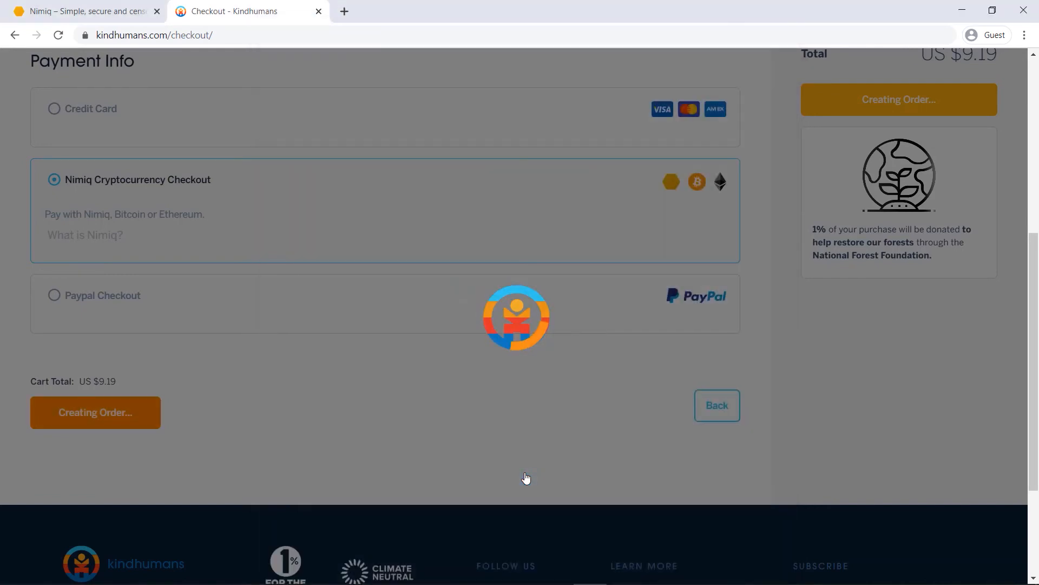